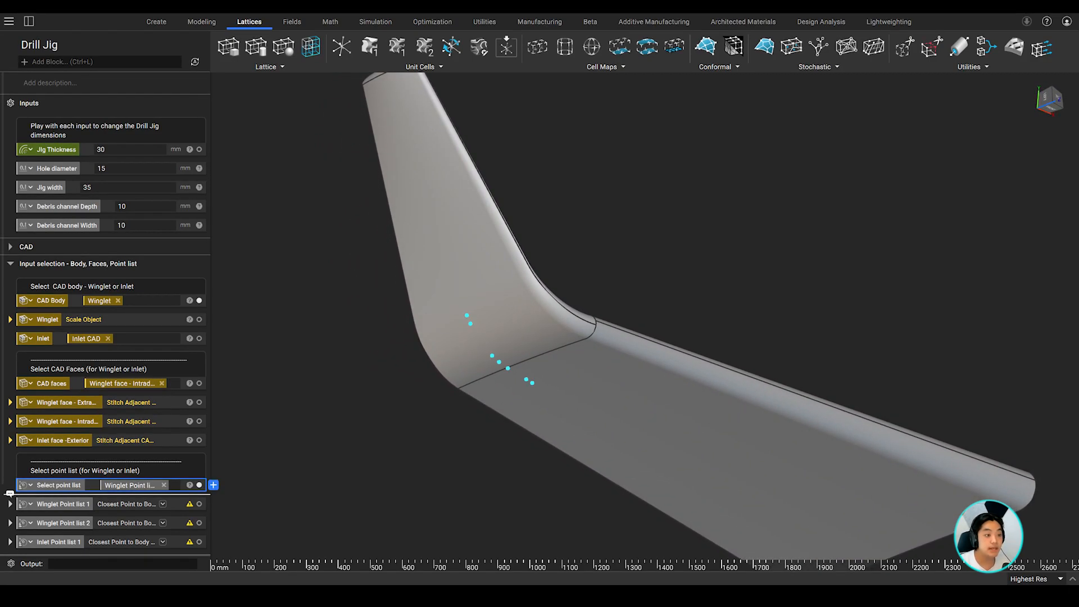
Step: Expand the 'Points, curves and planes' section and enter 200.25 for the guide point value
click(539, 22)
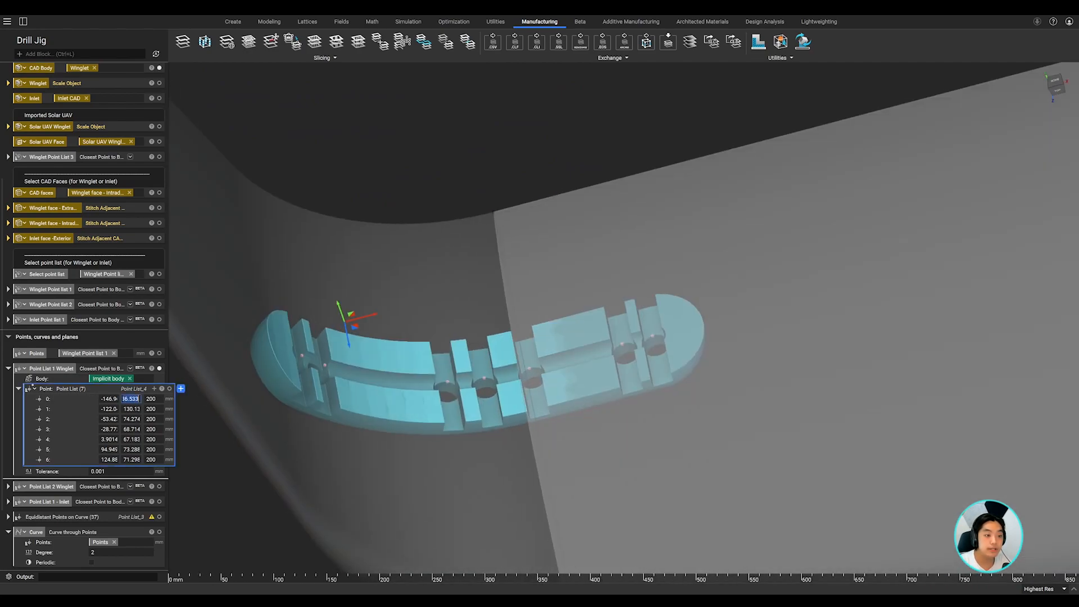
text(200.25)
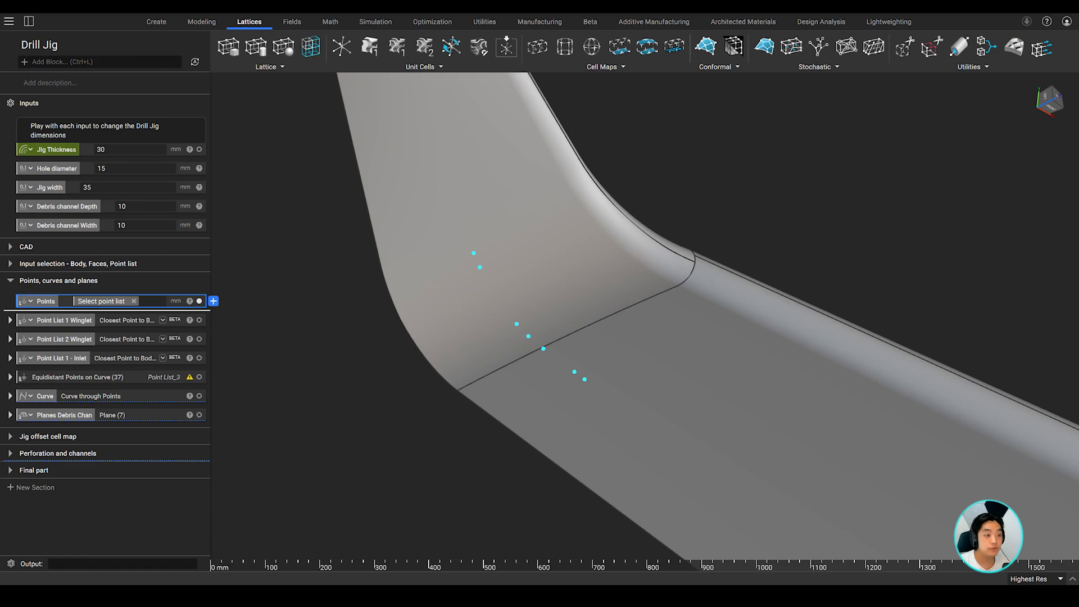
click(201, 21)
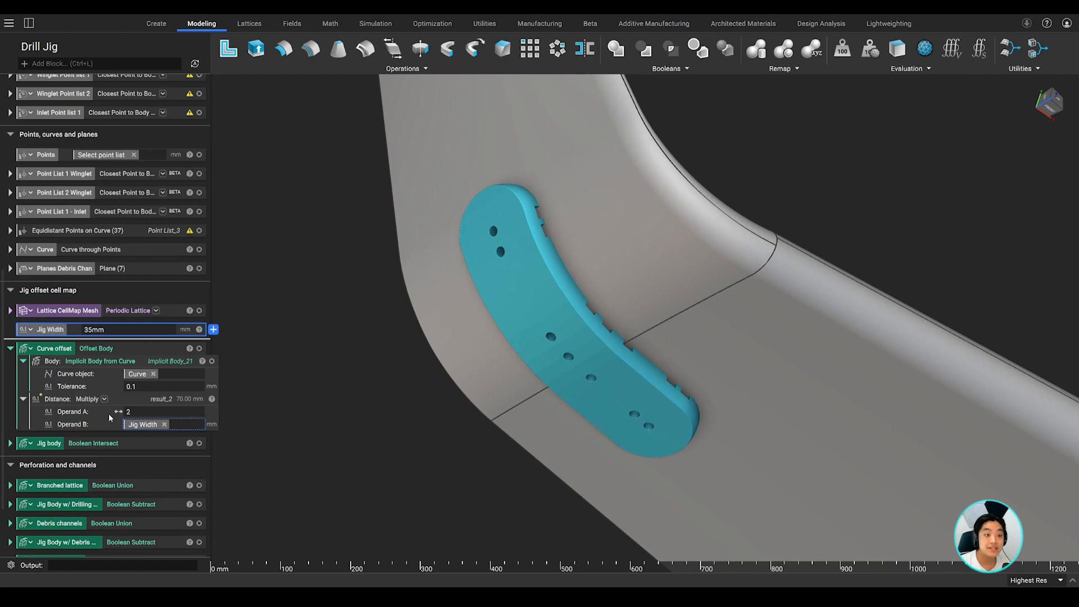
Step: Set Hole diameter to 25 mm and Jig width to 50 mm and apply them to the model
scroll(down, 3)
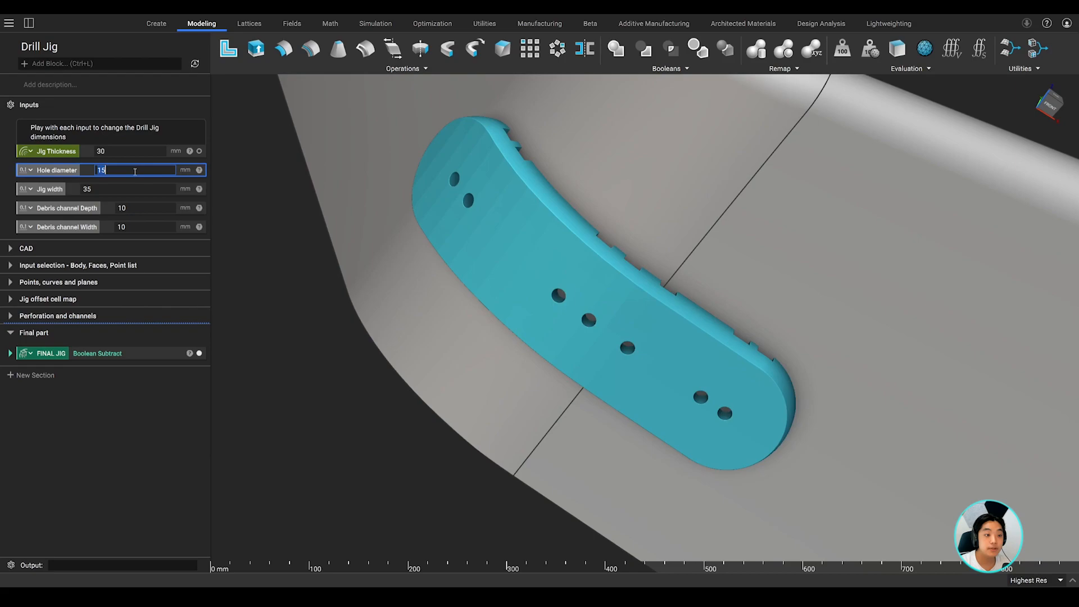
text(25)
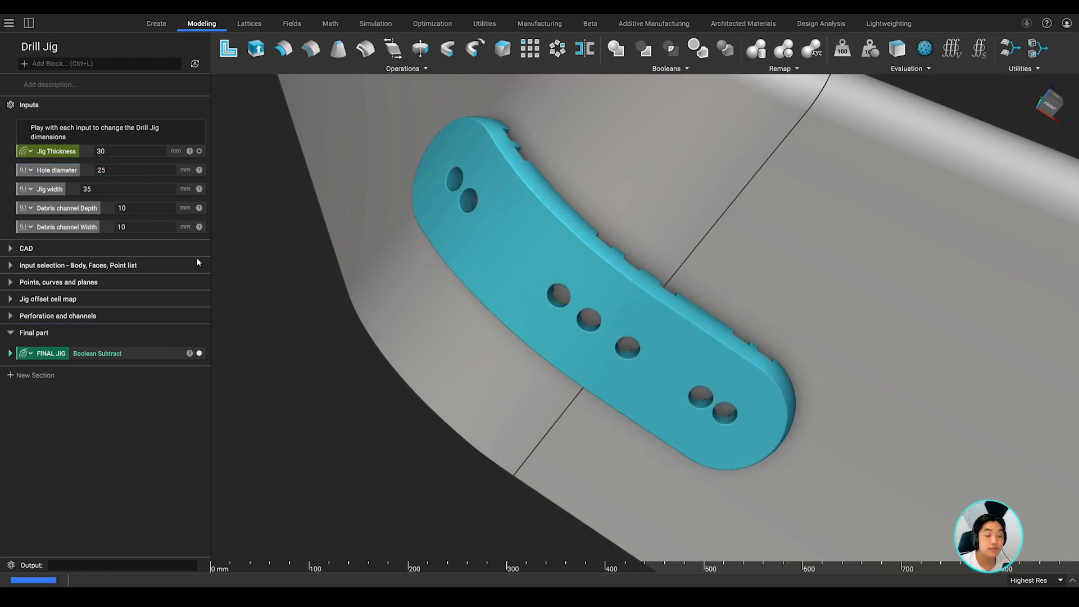
text(50)
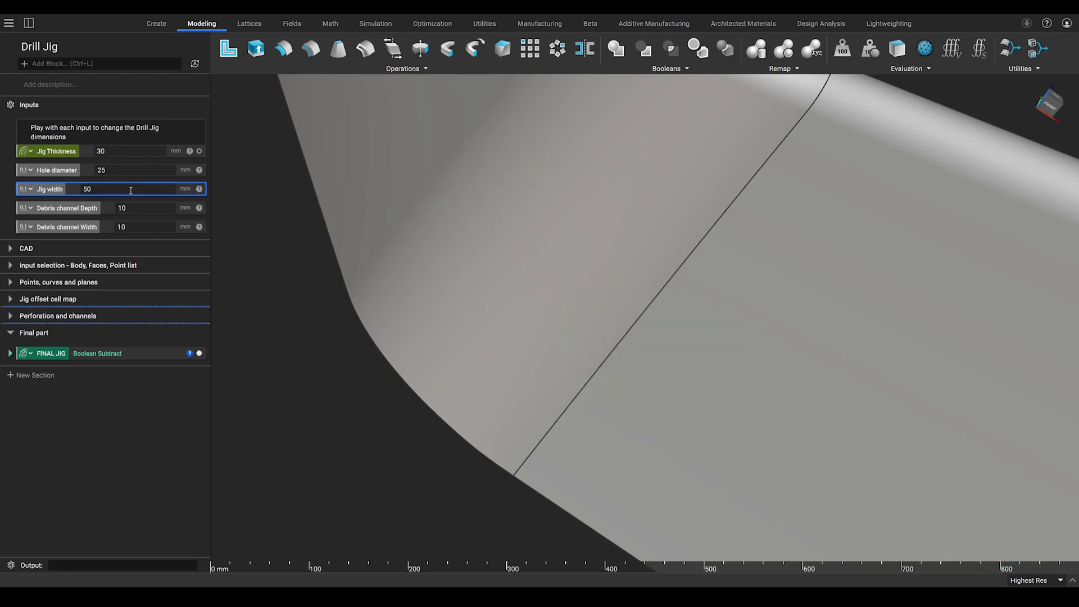
click(539, 23)
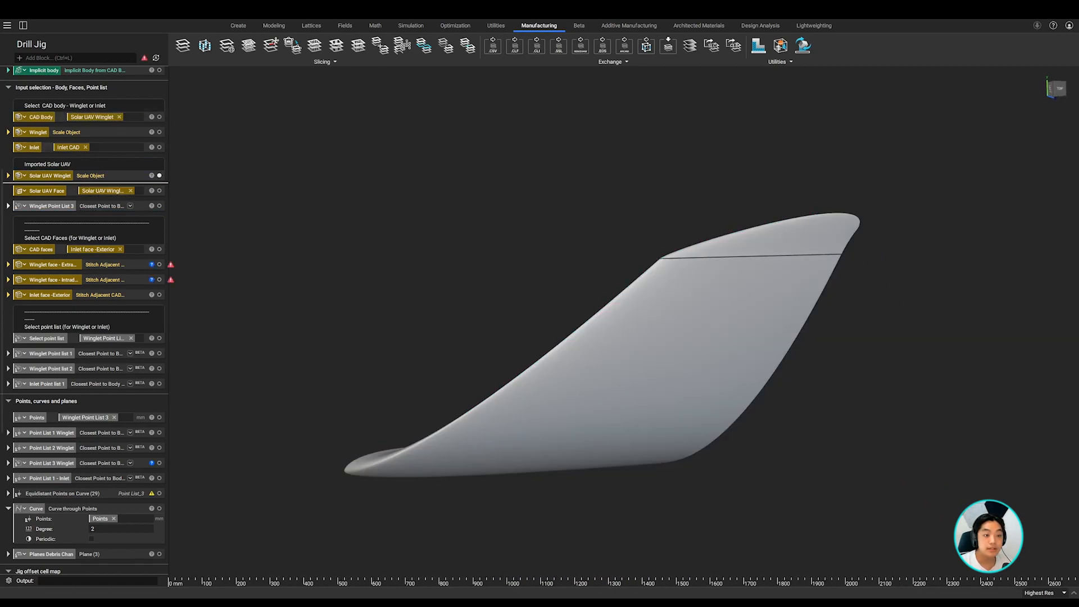
Step: Expand Winglet Point List 3 and review its three Closest Point to Body points on the winglet
click(9, 205)
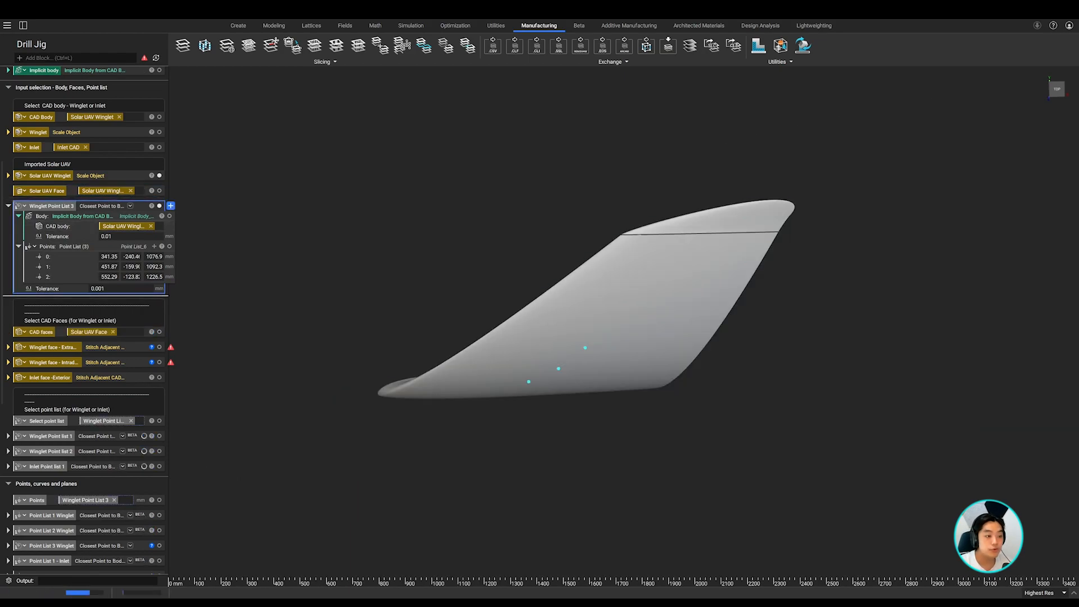
scroll(down, 3)
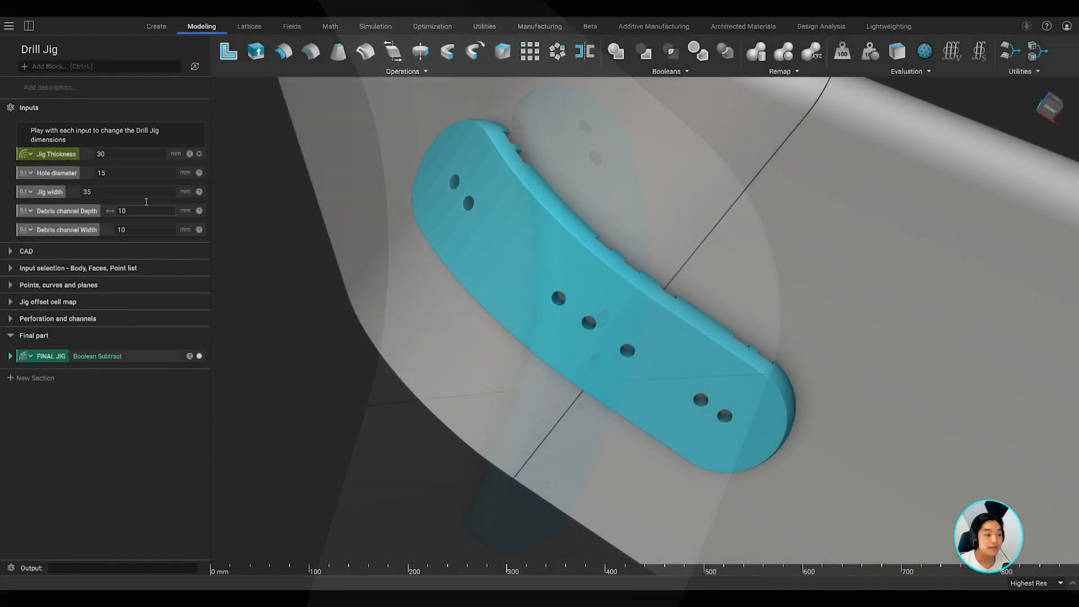
Step: Set Hole diameter to 25 mm and Jig width to 50 mm, then enter 20 in the next input
text(25)
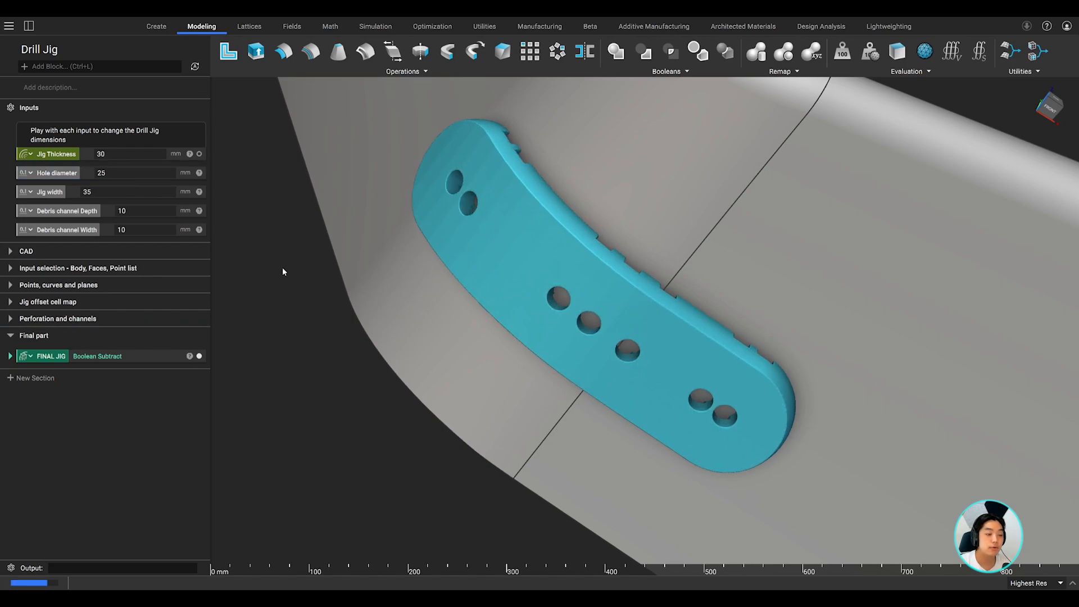
click(130, 191)
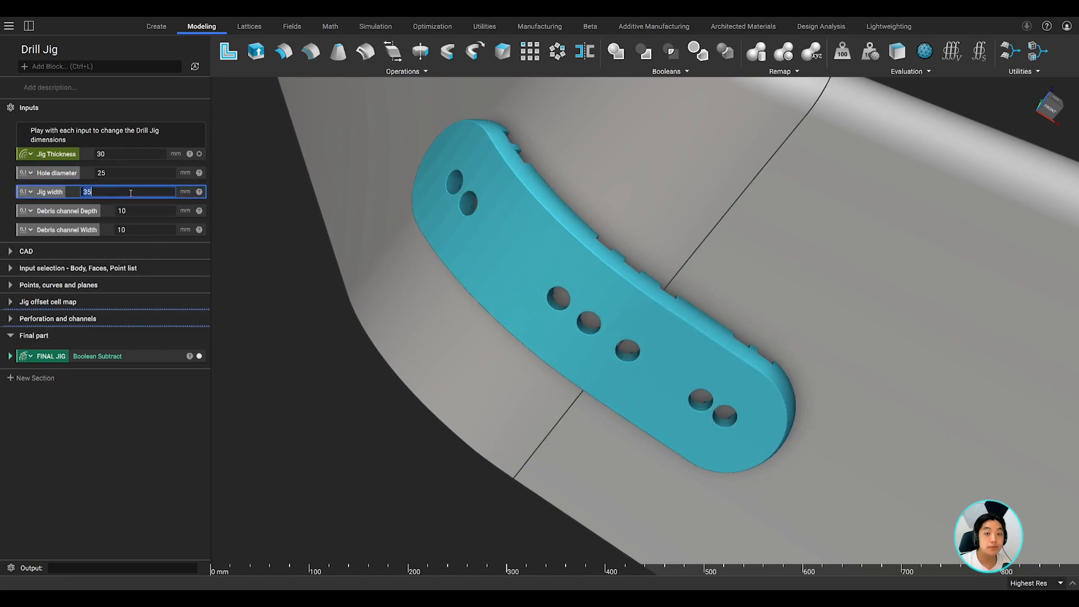
text(50)
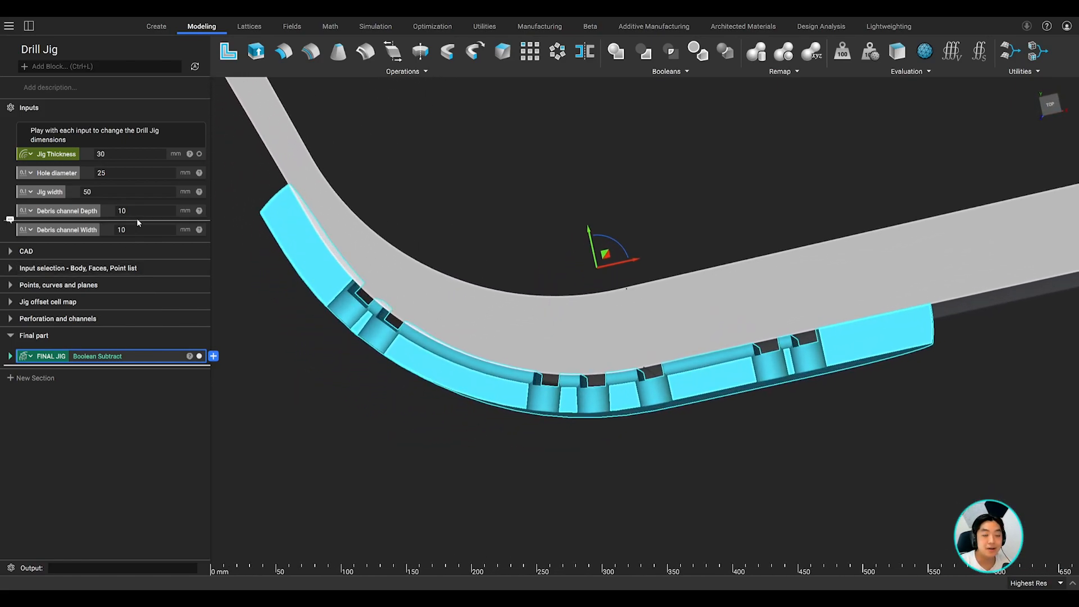
text(20)
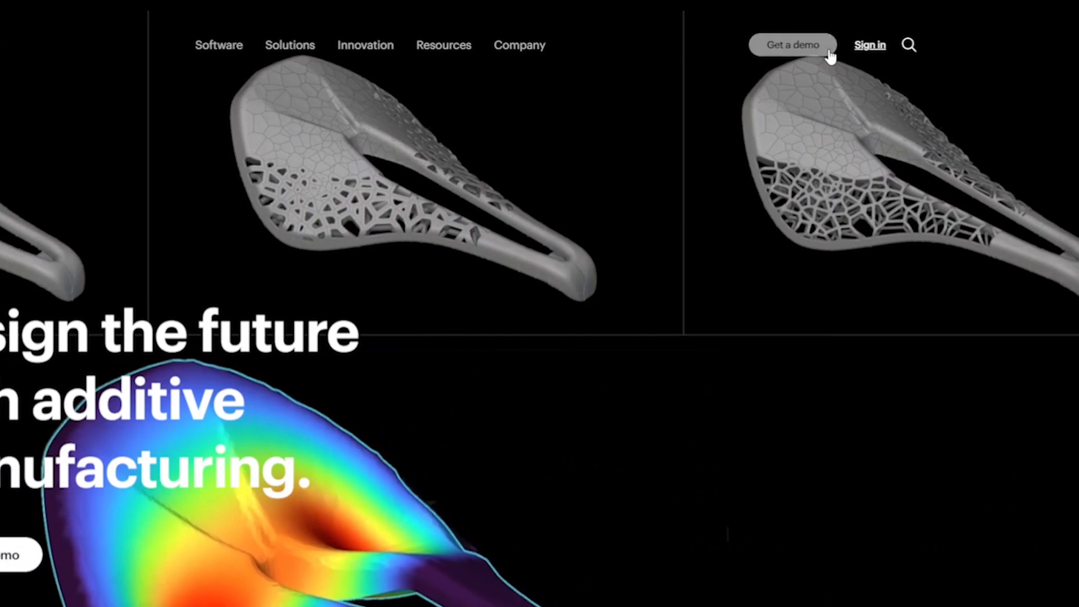
Step: On nTop.com, follow the 'click here' link to download the training files
click(797, 45)
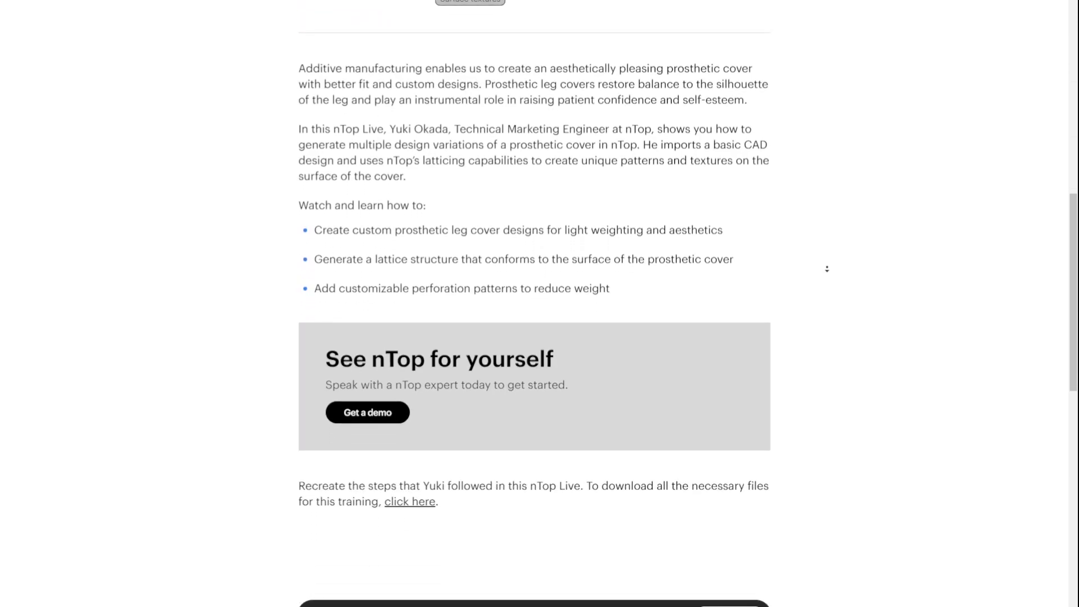
scroll(down, 3)
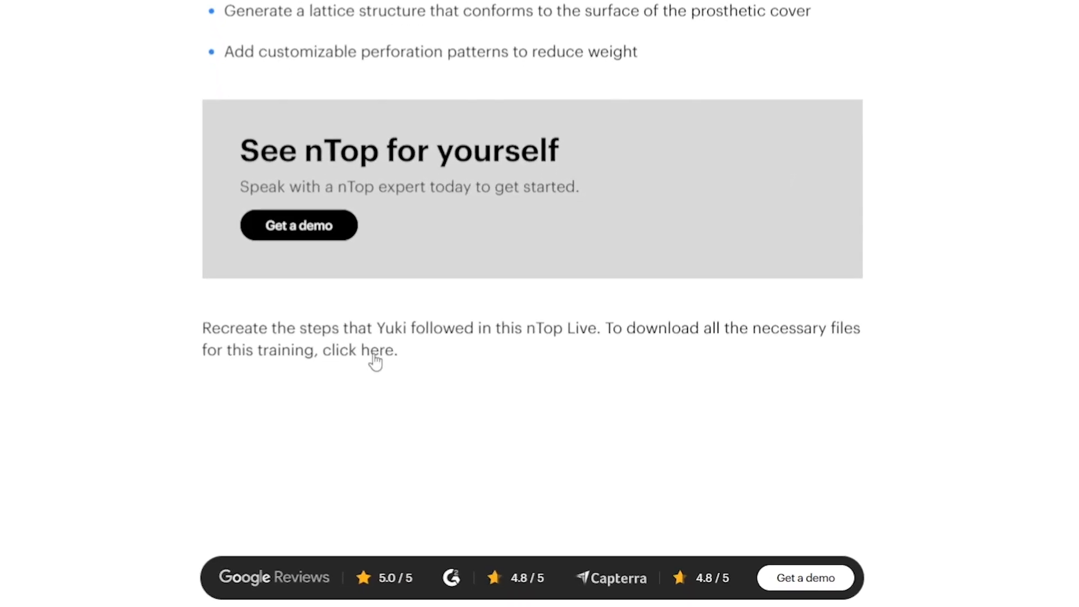
click(363, 350)
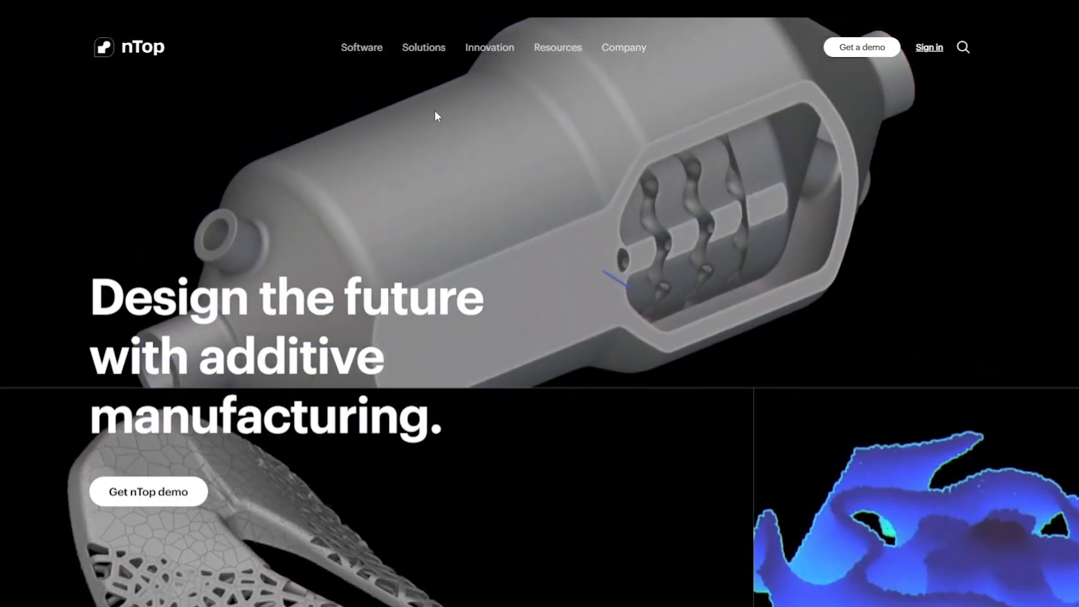
Step: Return home and choose Videos from the Resources menu
click(557, 47)
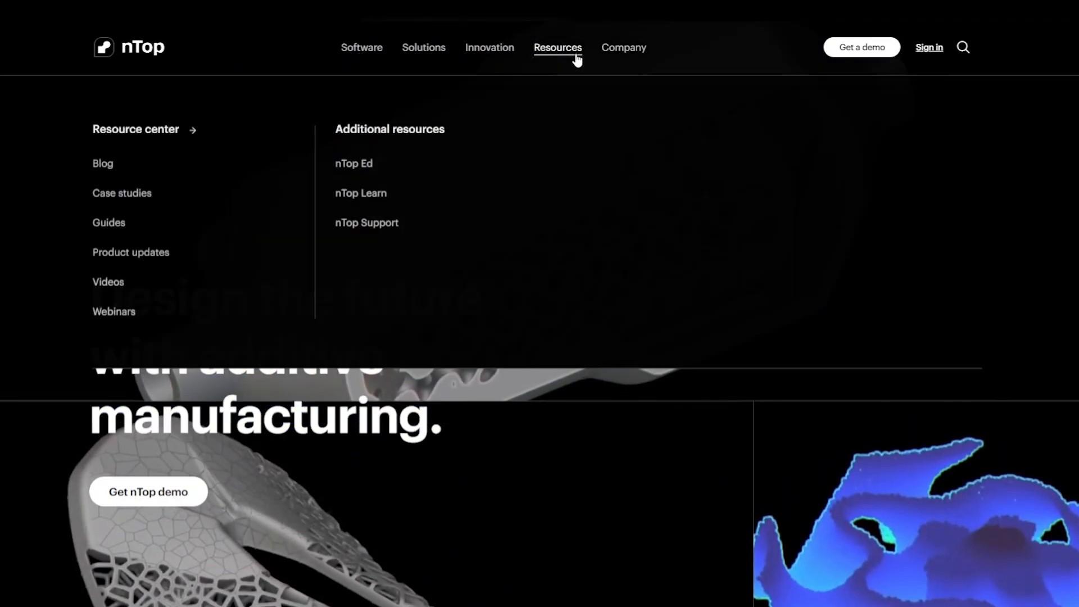
click(108, 281)
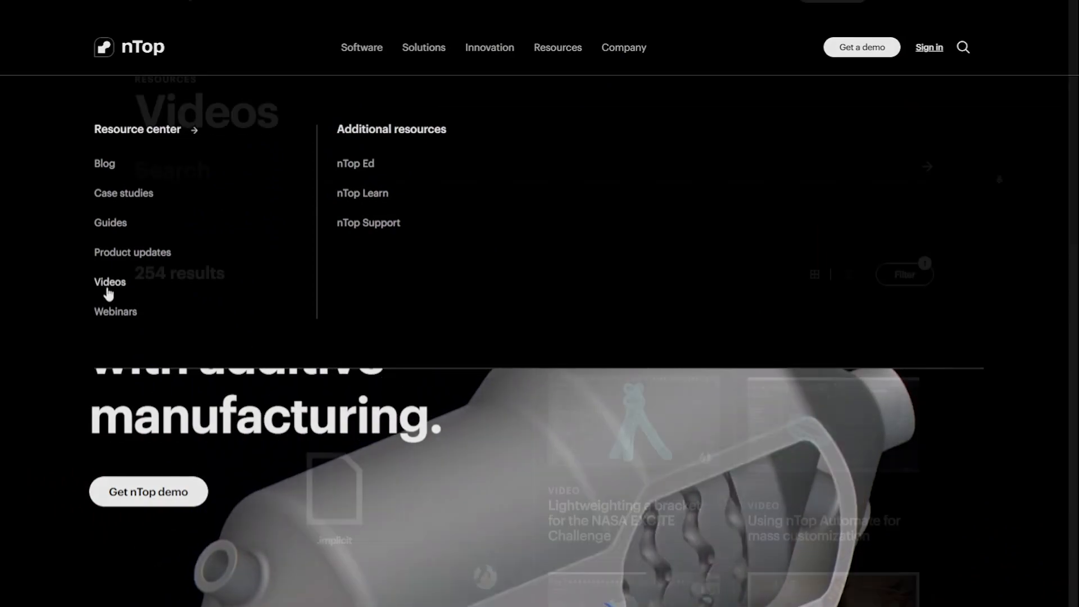